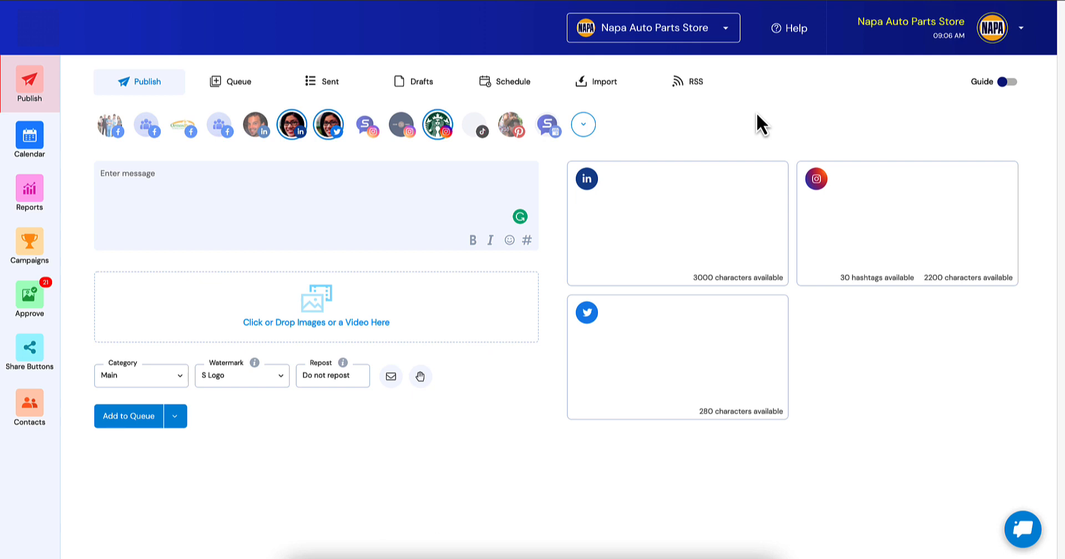
mouse_move(487, 397)
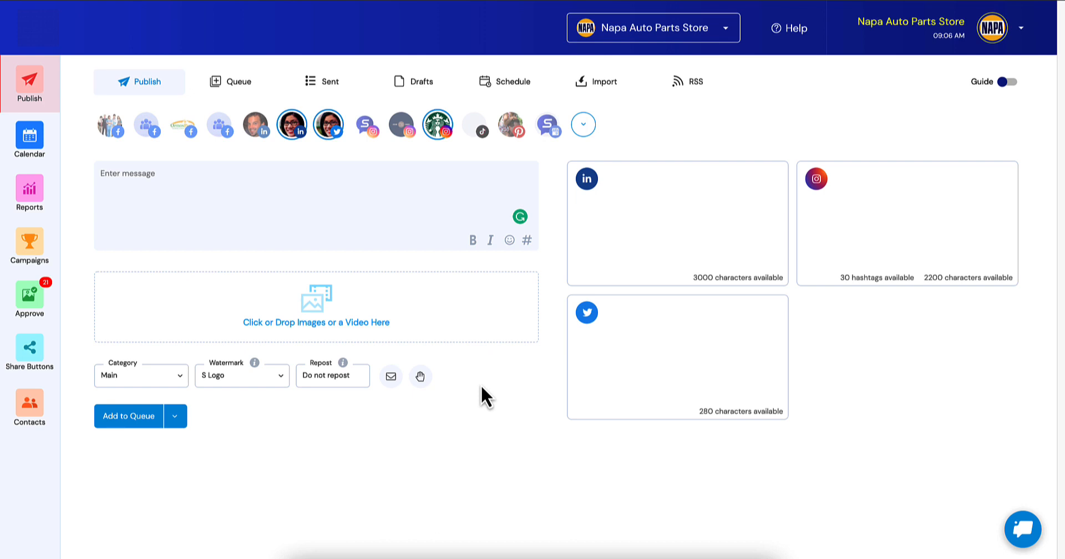
mouse_move(422, 422)
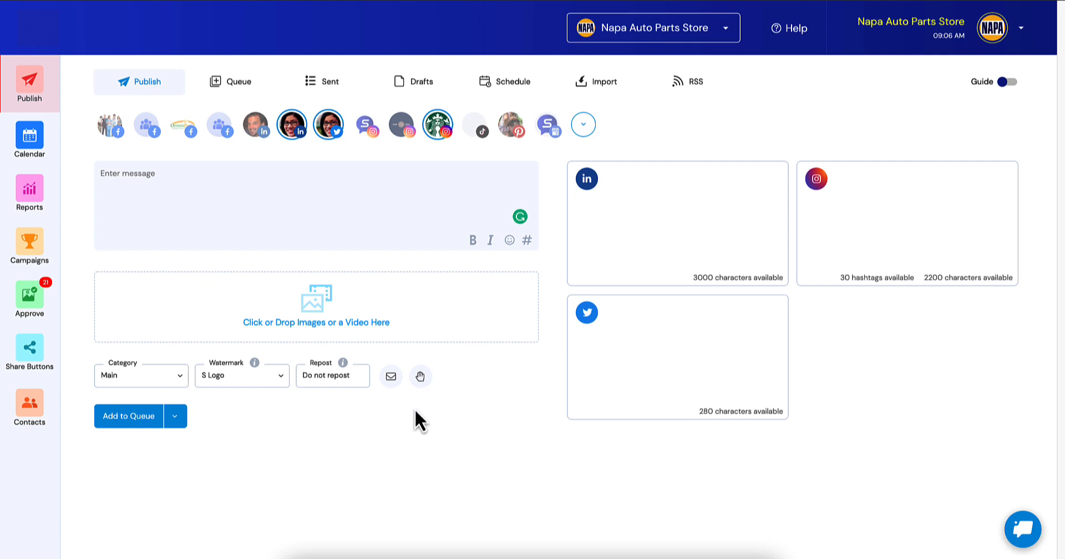
mouse_move(421, 376)
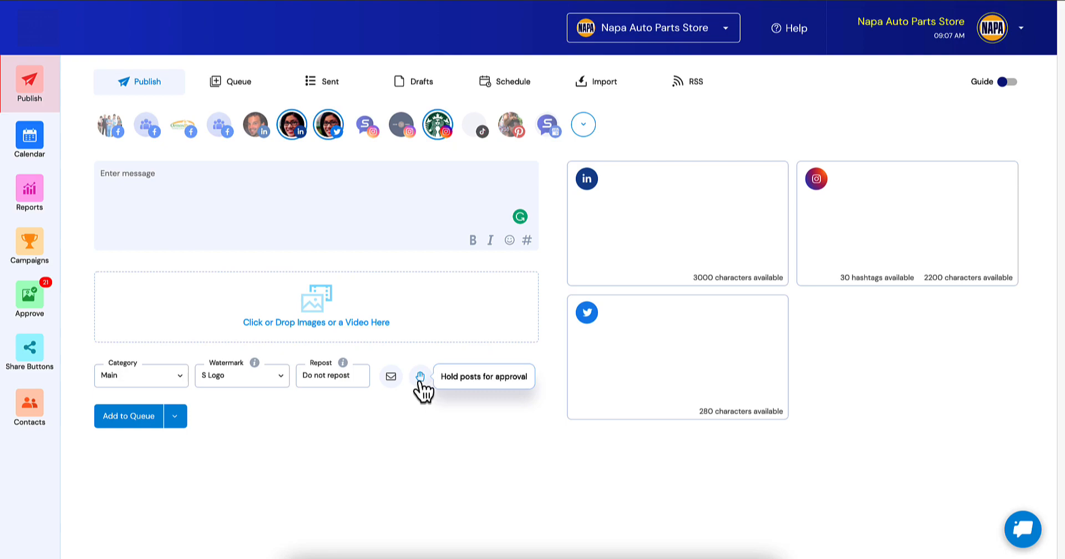
Hold the post for approval with the note 'Please add text' and add the first approver.
left_click(422, 376)
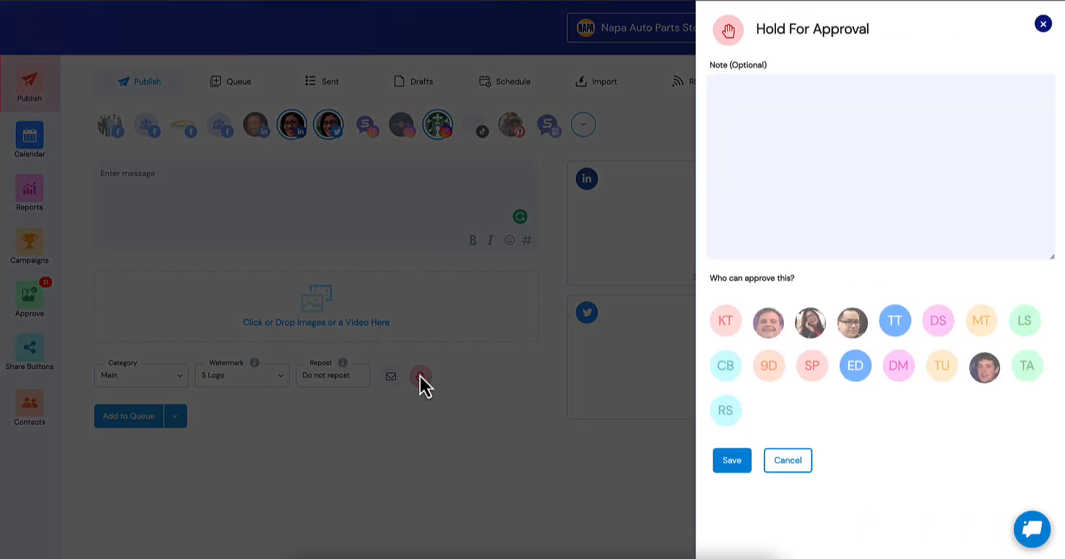
left_click(877, 163)
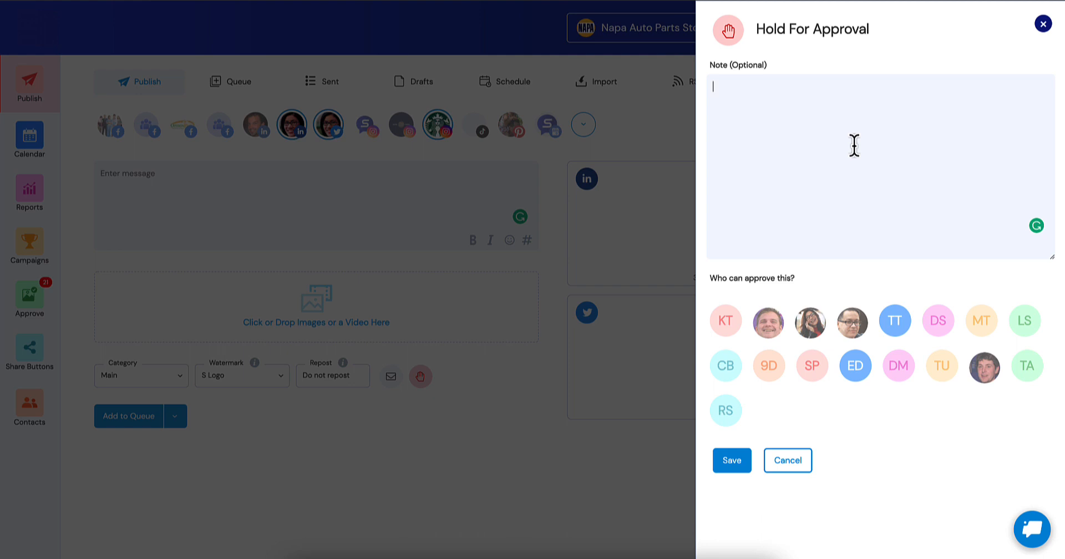
type("Please add")
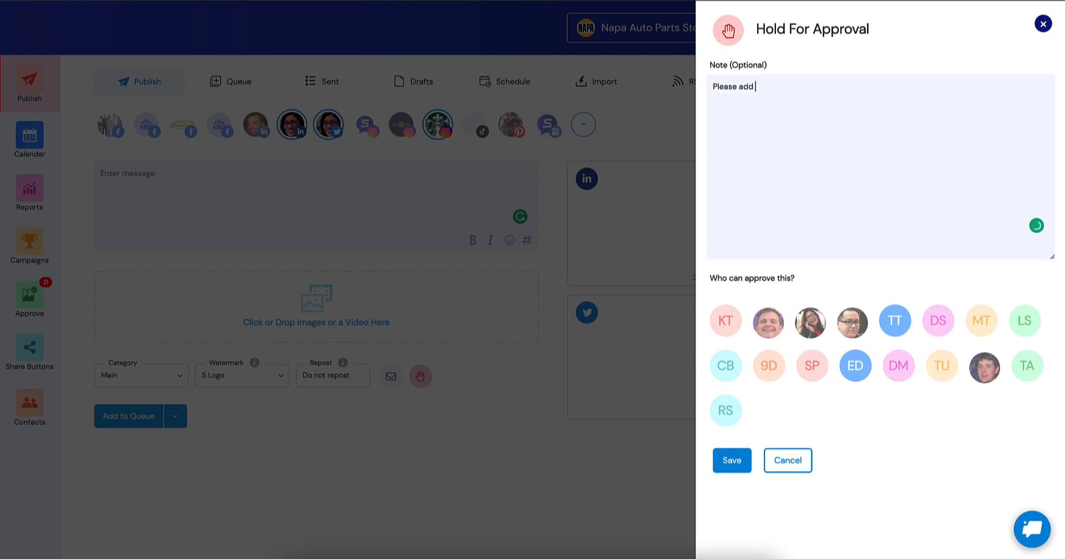
type("text")
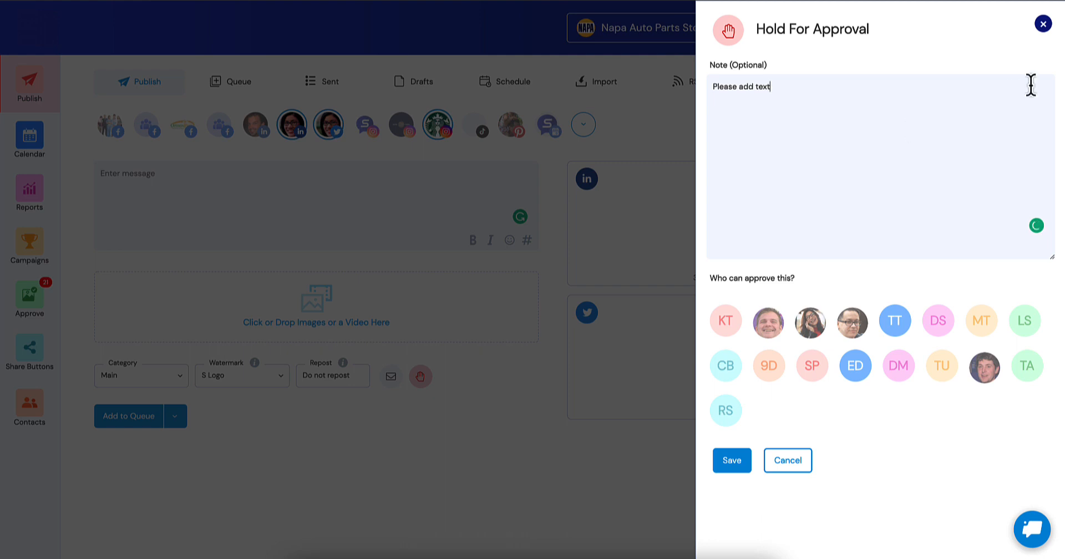
mouse_move(768, 322)
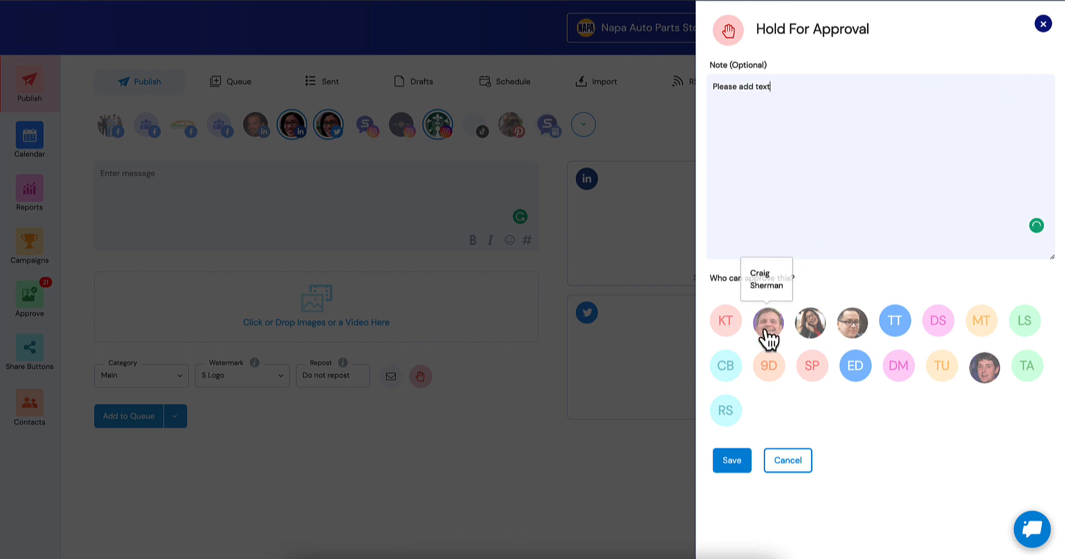
left_click(768, 322)
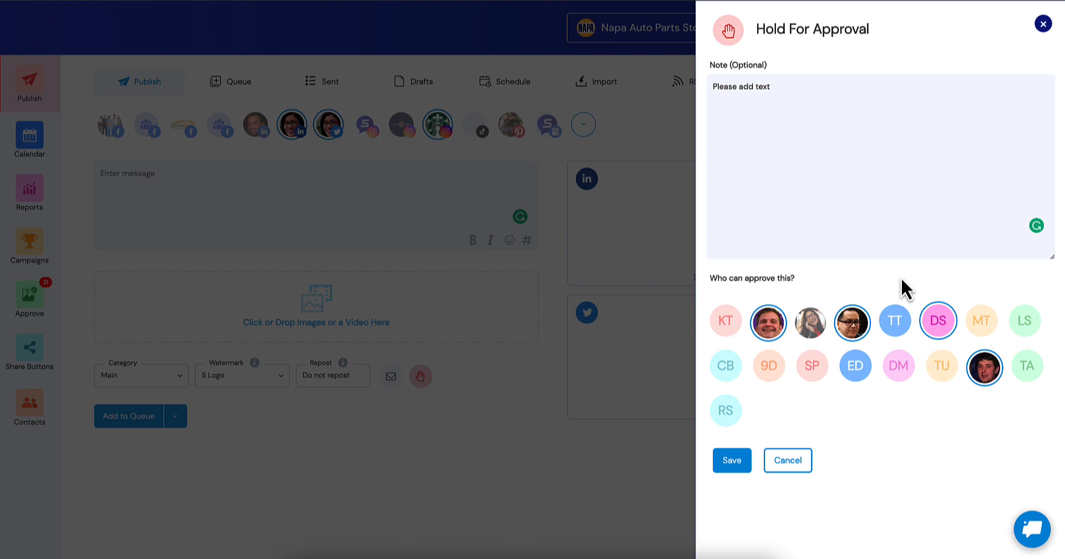
mouse_move(851, 322)
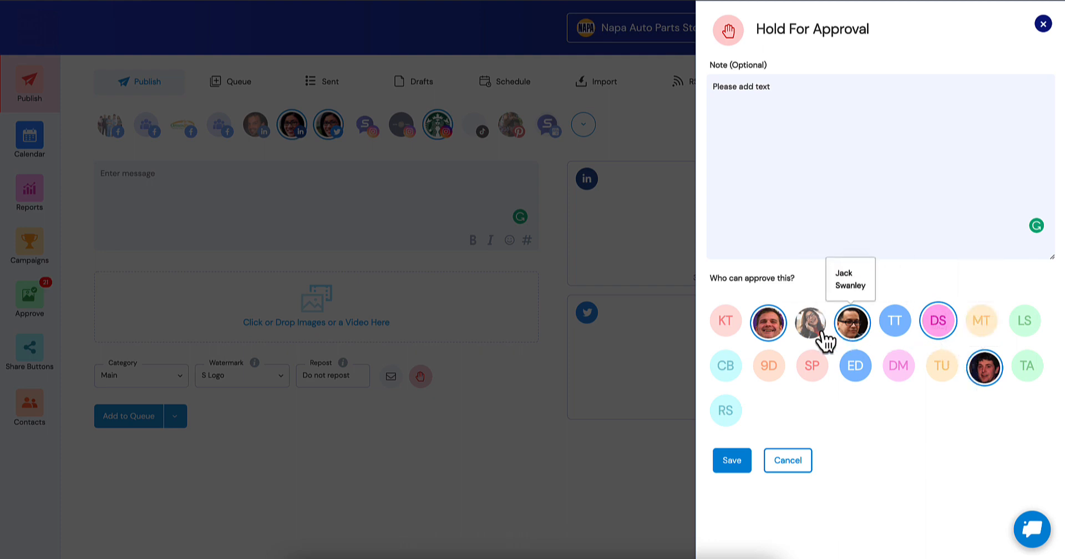
mouse_move(864, 294)
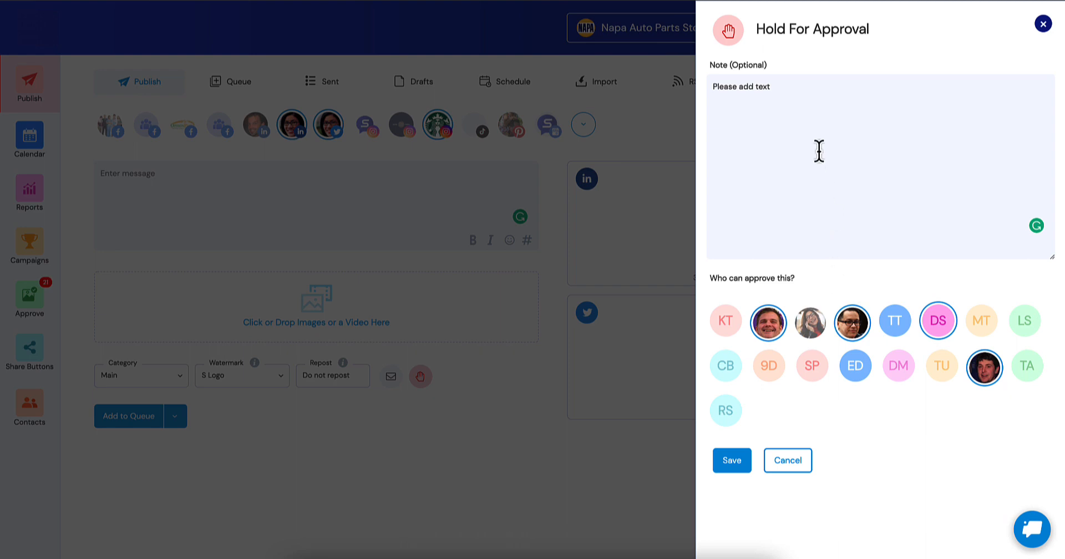
mouse_move(774, 203)
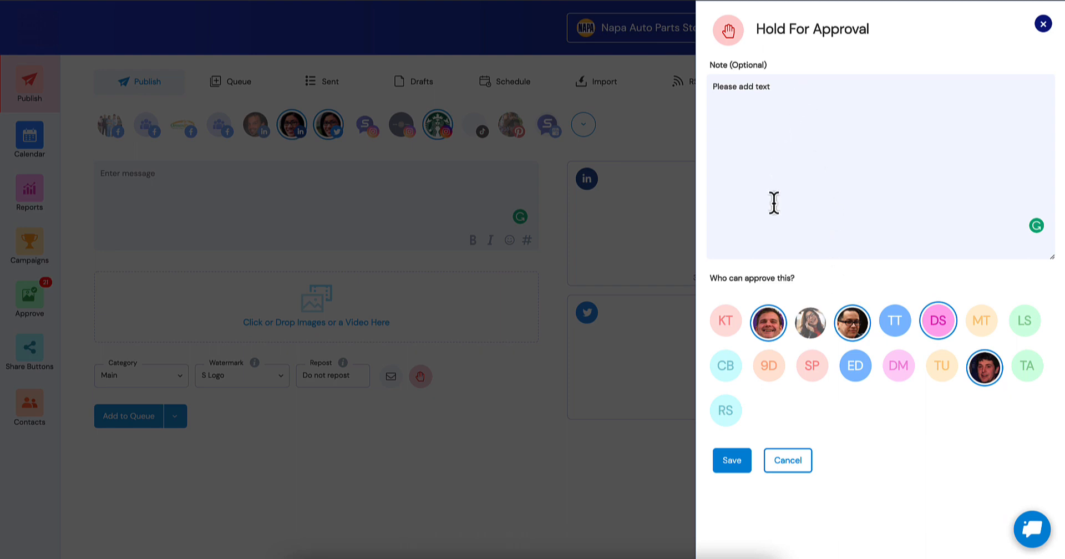
mouse_move(800, 95)
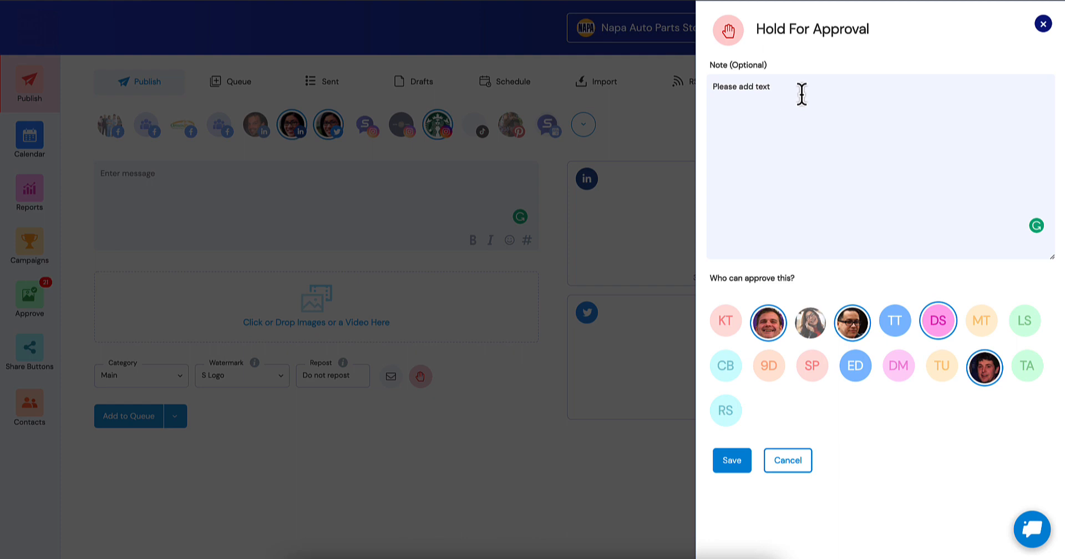
mouse_move(779, 160)
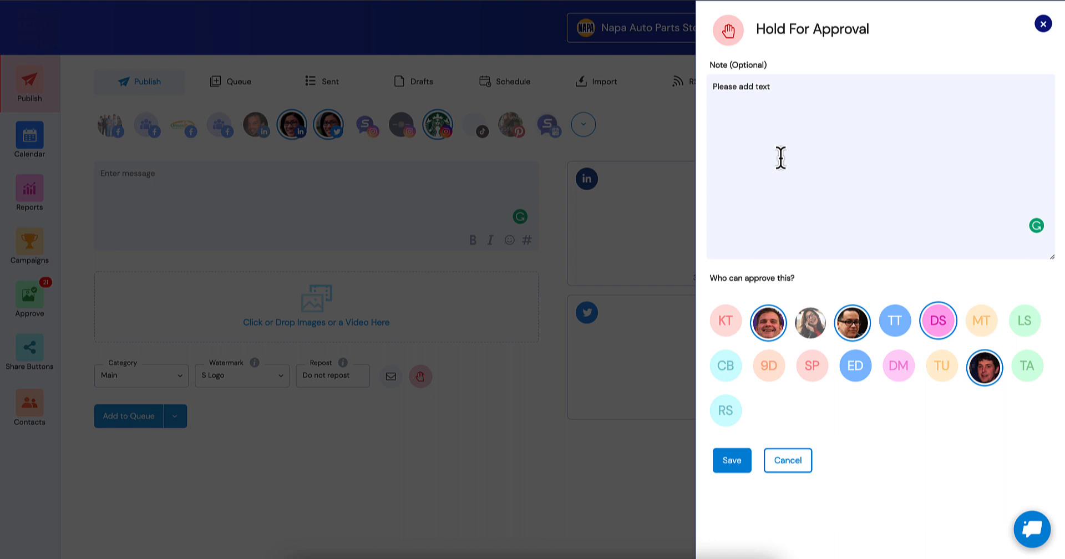
mouse_move(792, 237)
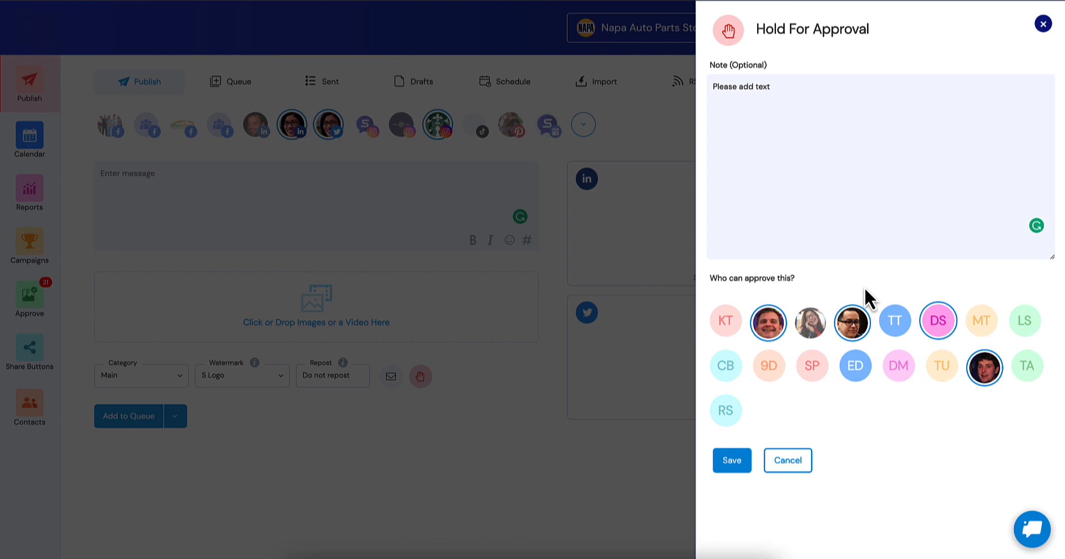
mouse_move(852, 321)
type(". We a")
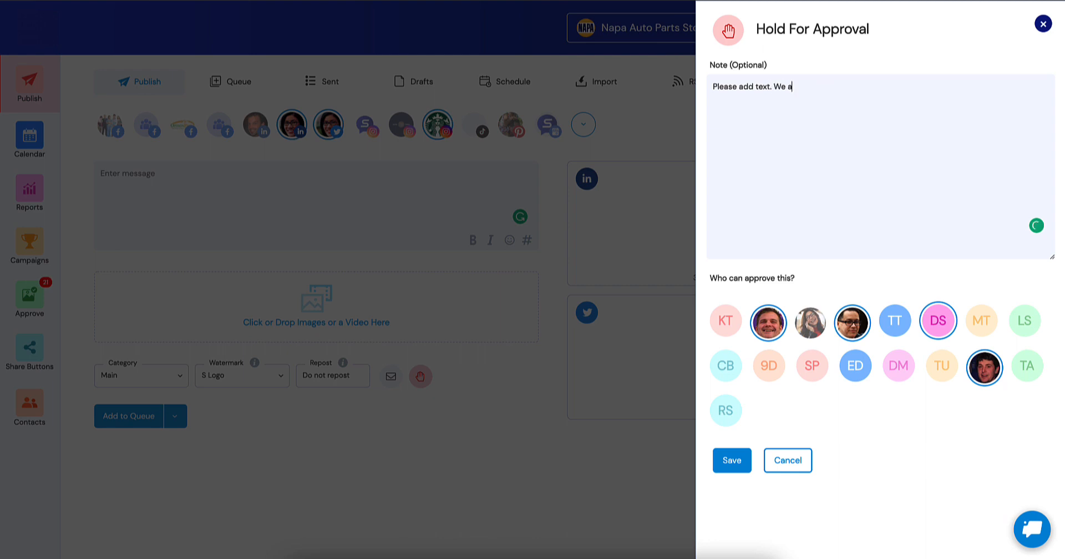
Append 'We also need to check with Legal.' to the note and save the hold settings.
type("lso need to")
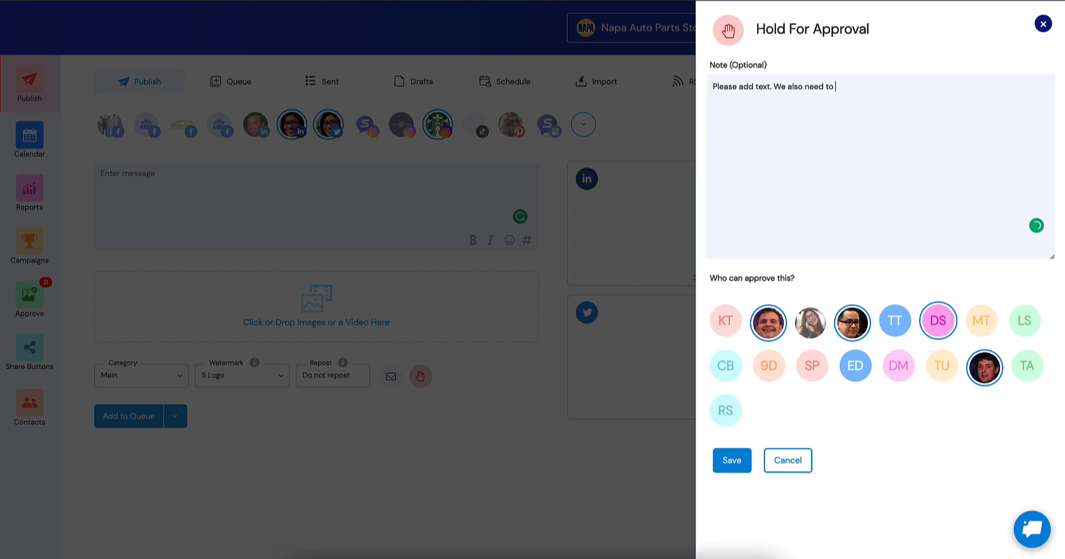
type("check with")
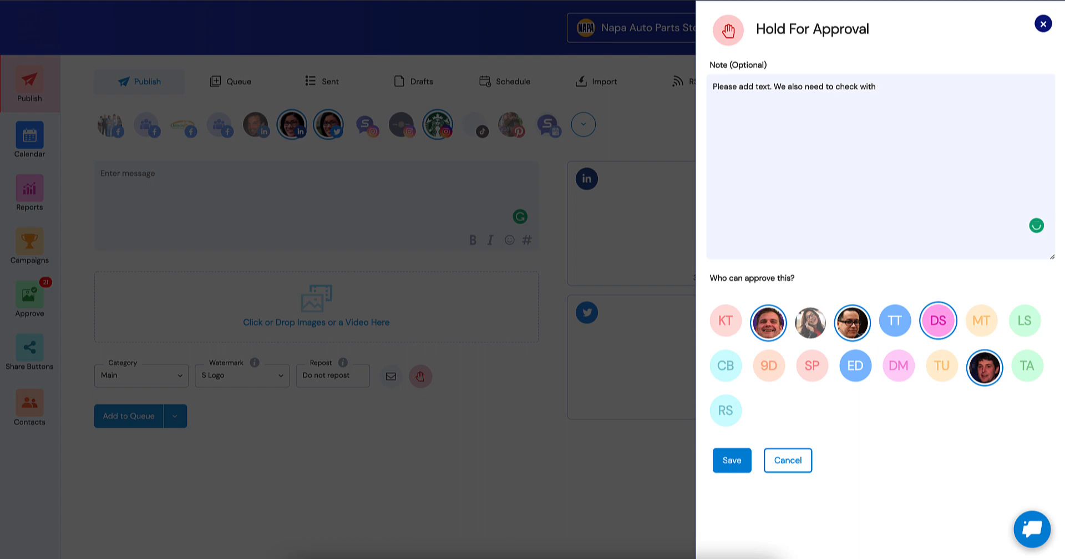
type("Legal.")
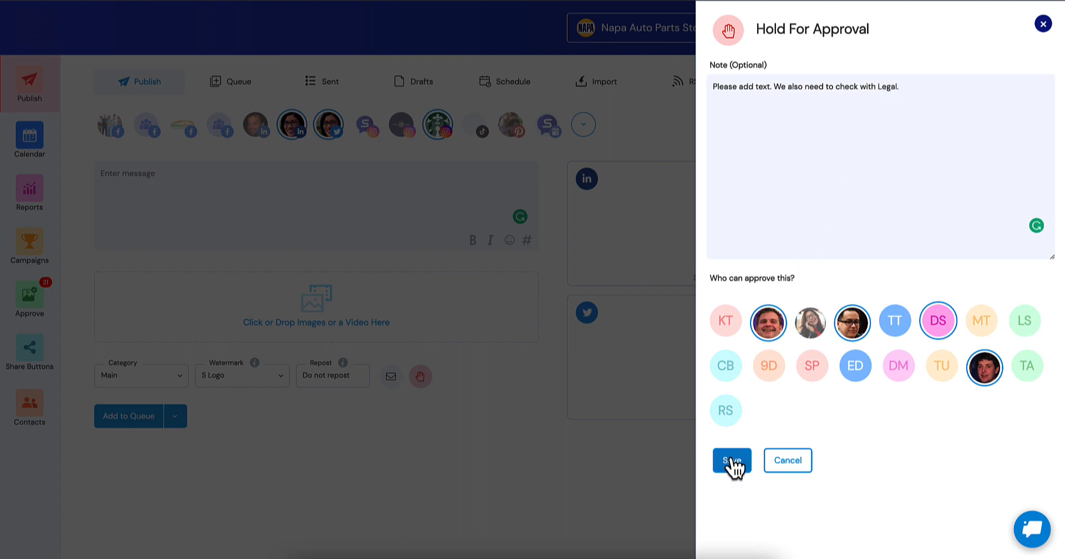
left_click(731, 460)
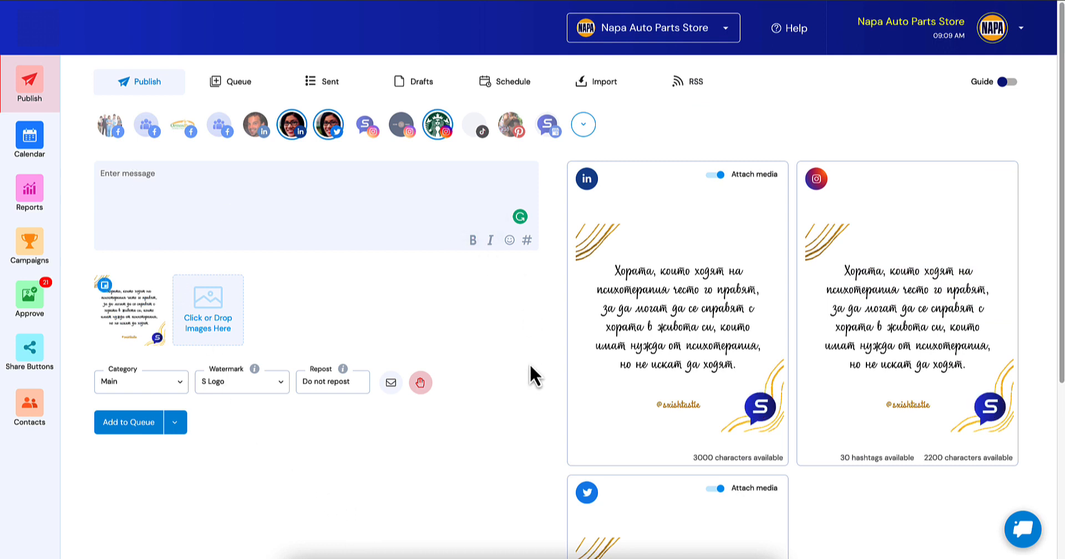
mouse_move(508, 346)
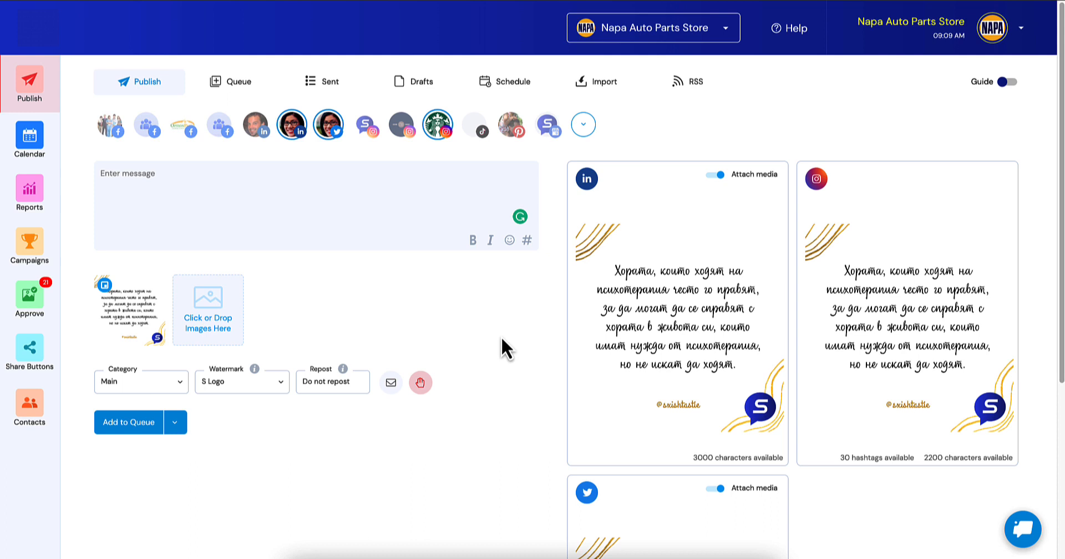
Add the held image post to the queue and wait for the success confirmation.
left_click(129, 421)
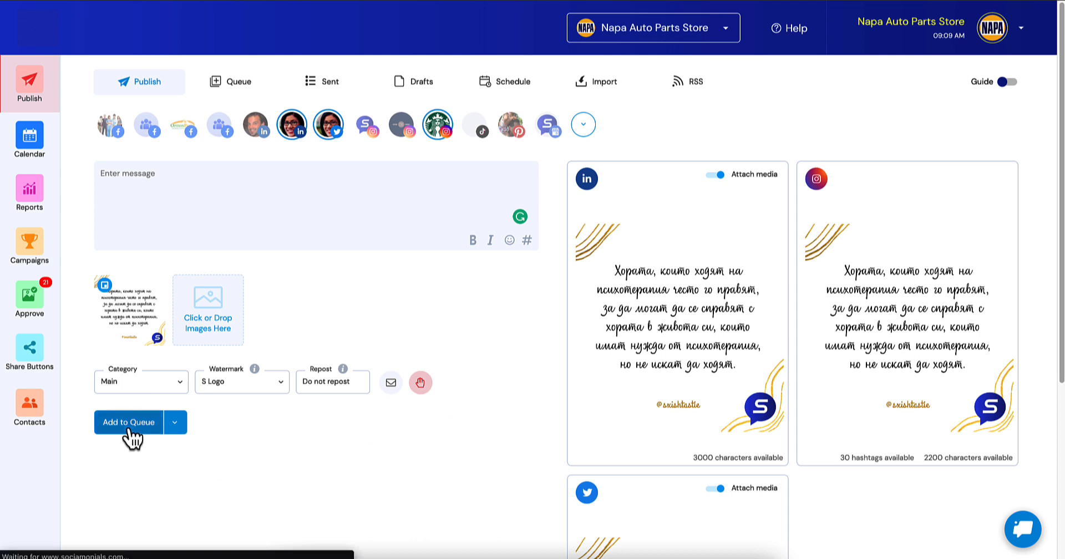
left_click(128, 421)
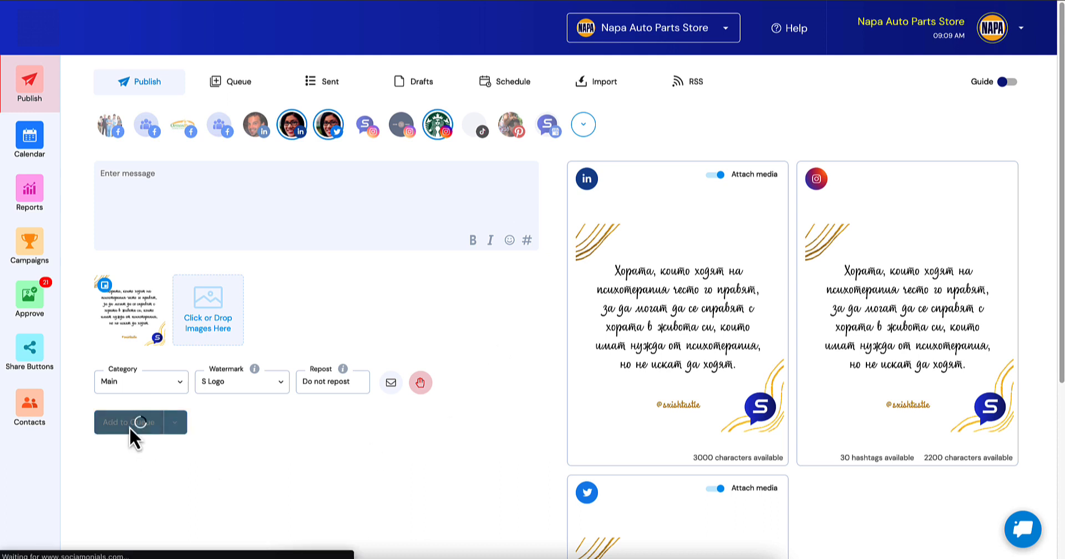
left_click(129, 421)
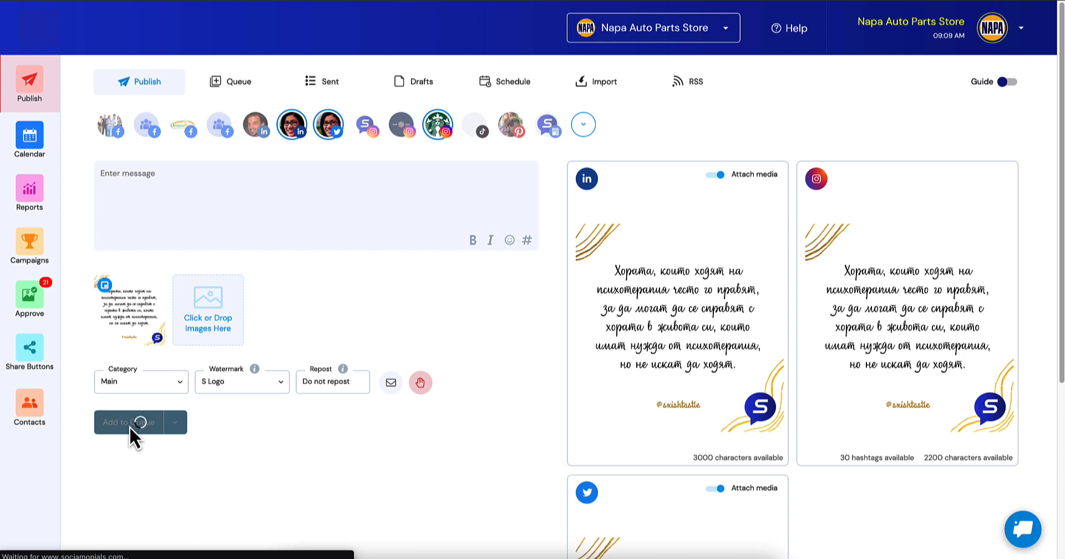
left_click(129, 421)
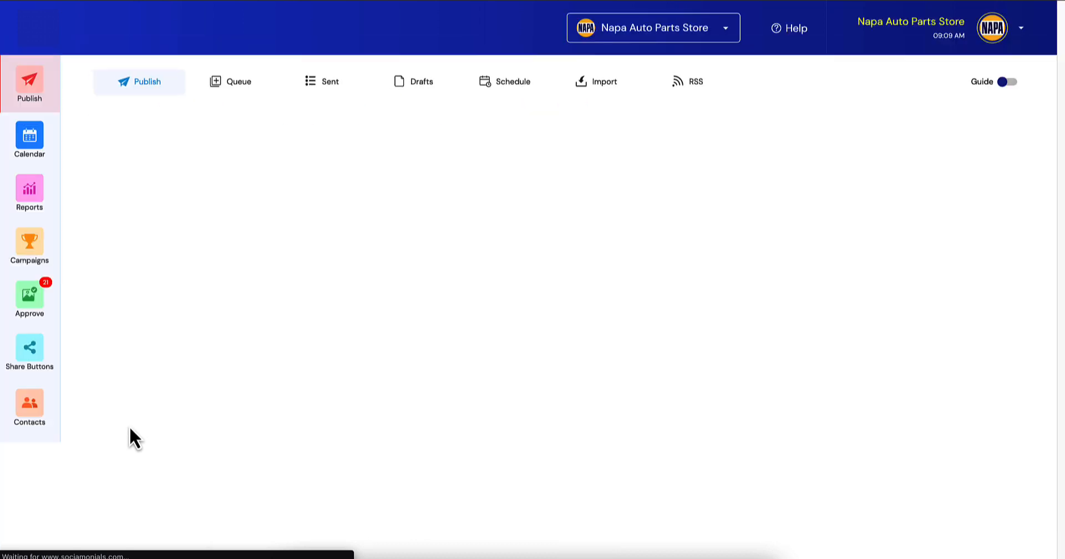
left_click(128, 416)
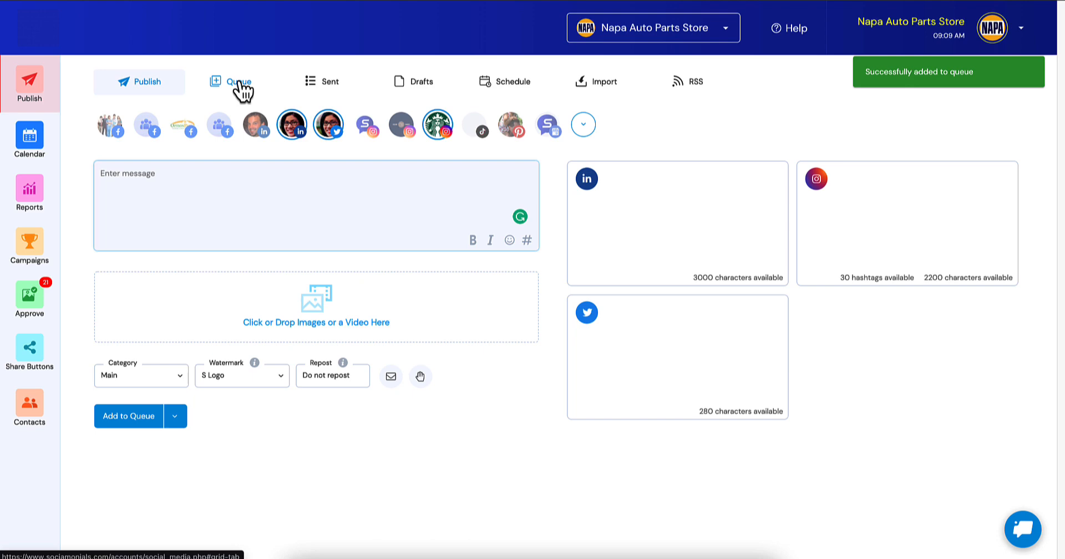
Review the held post's Legal routing note in the queue, then return to the composer.
left_click(237, 81)
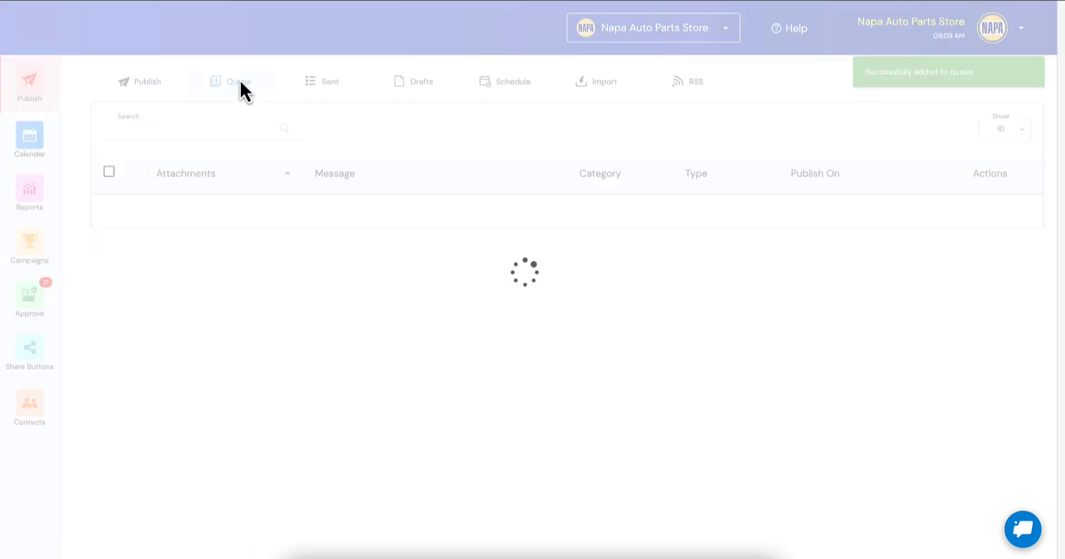
left_click(237, 81)
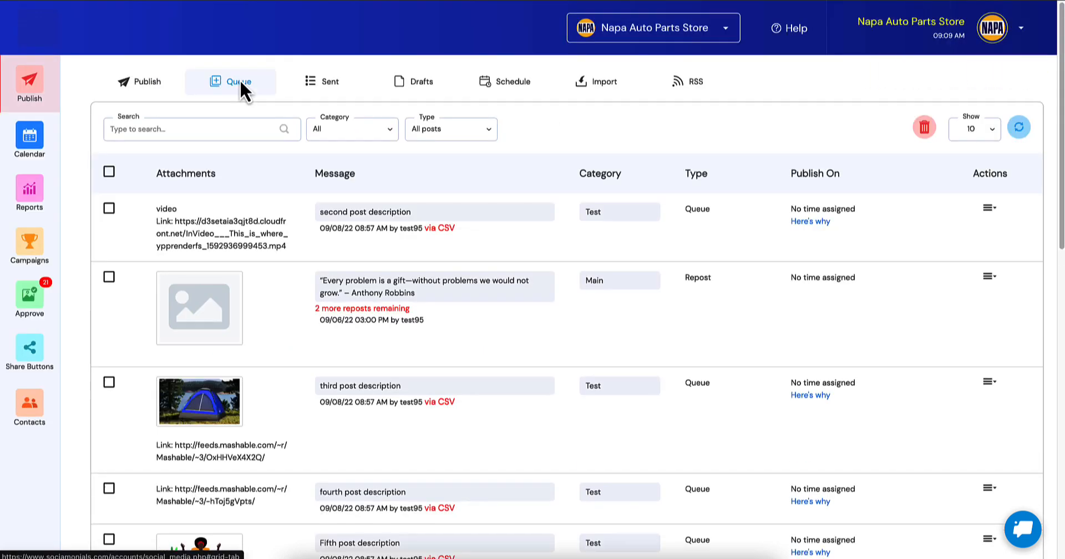
scroll("down", 3)
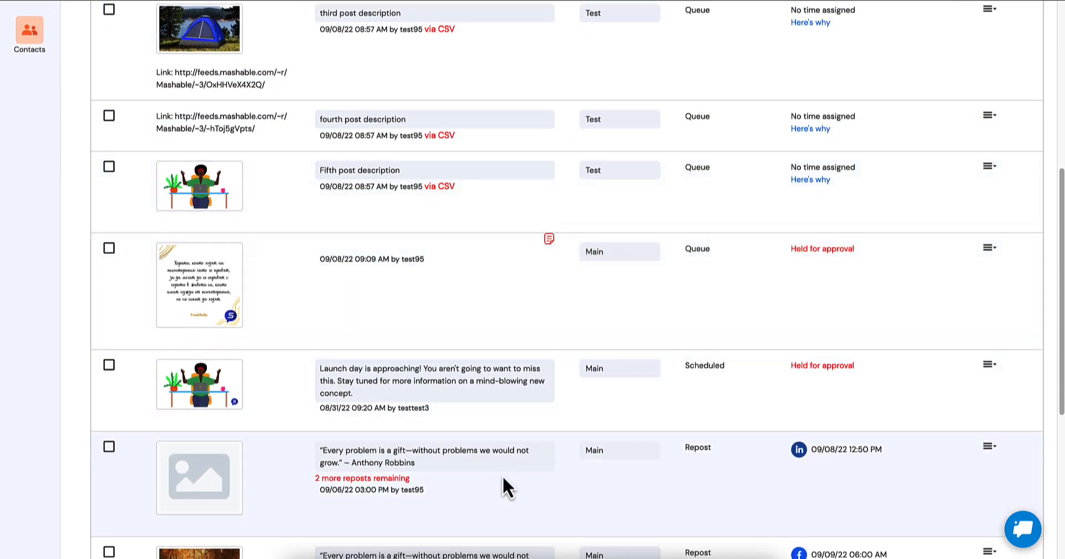
mouse_move(548, 239)
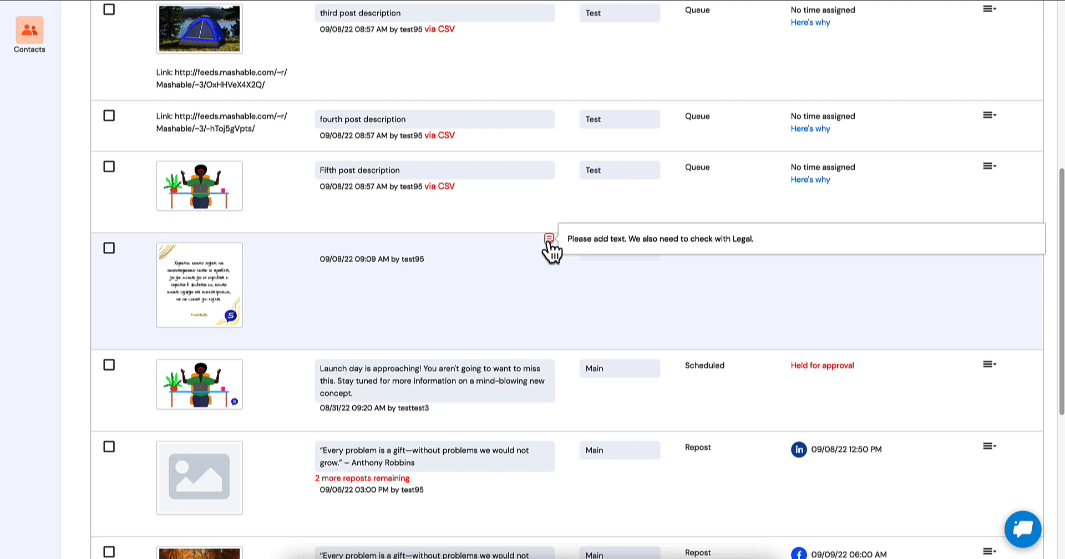
left_click(988, 254)
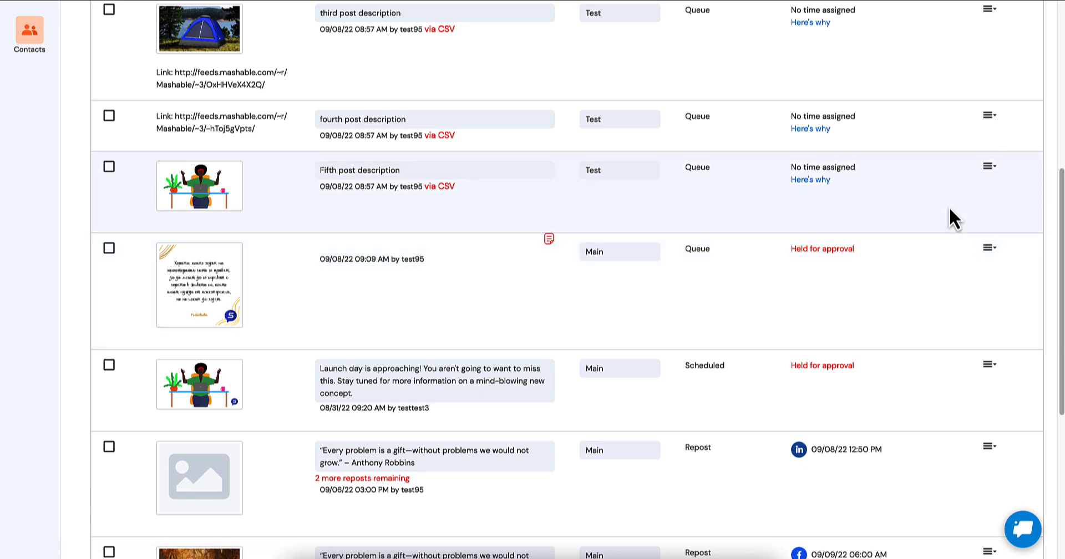
left_click(29, 78)
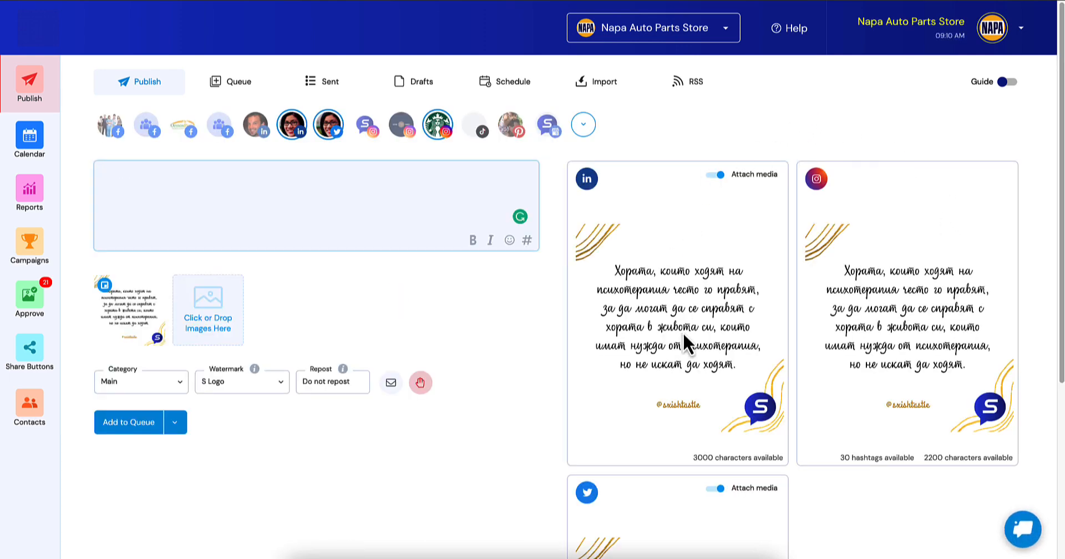
mouse_move(420, 382)
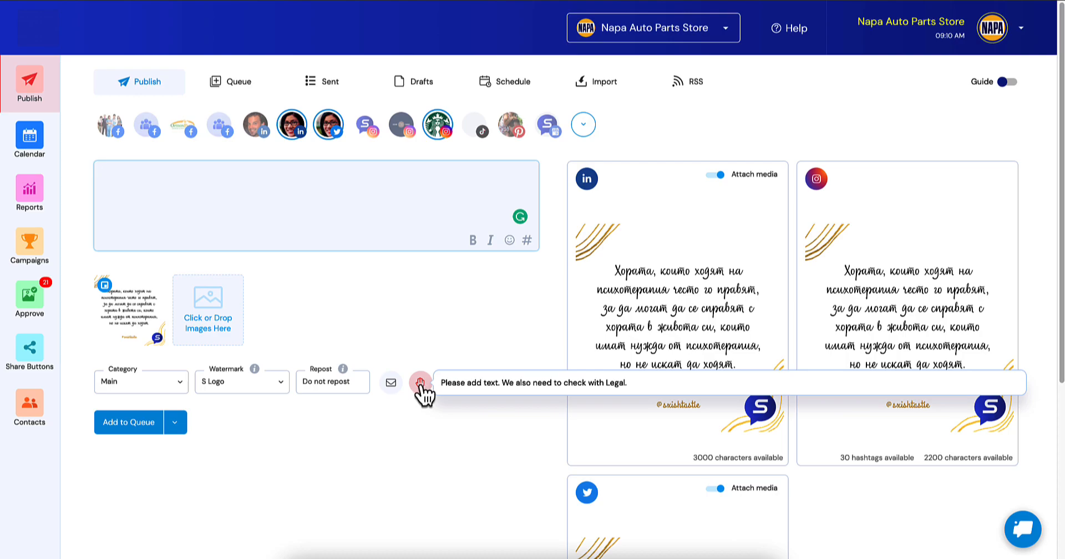
Append 'Legal has approved, still next text.' to the approval note and save it.
left_click(420, 382)
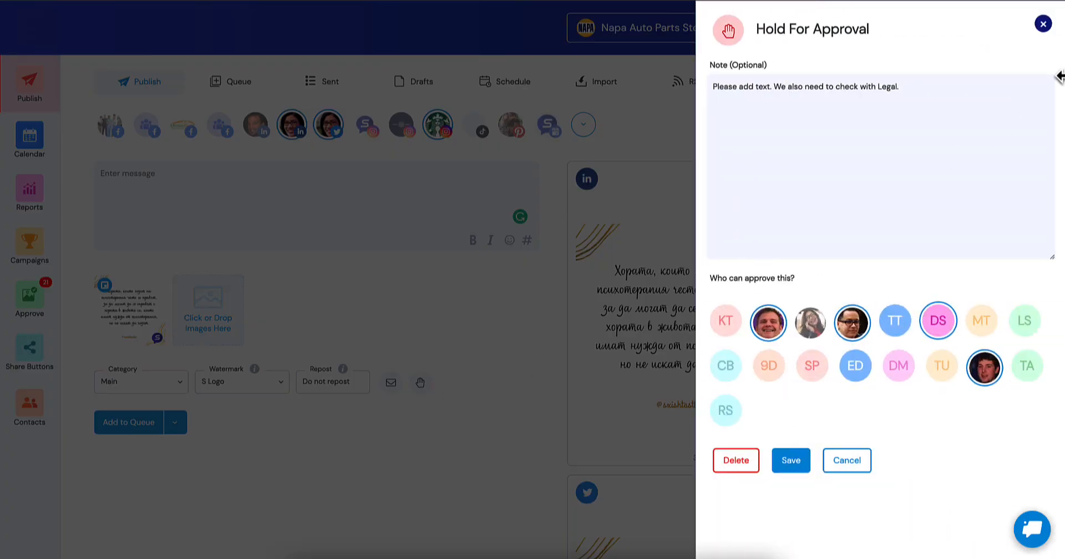
type("Legal has a")
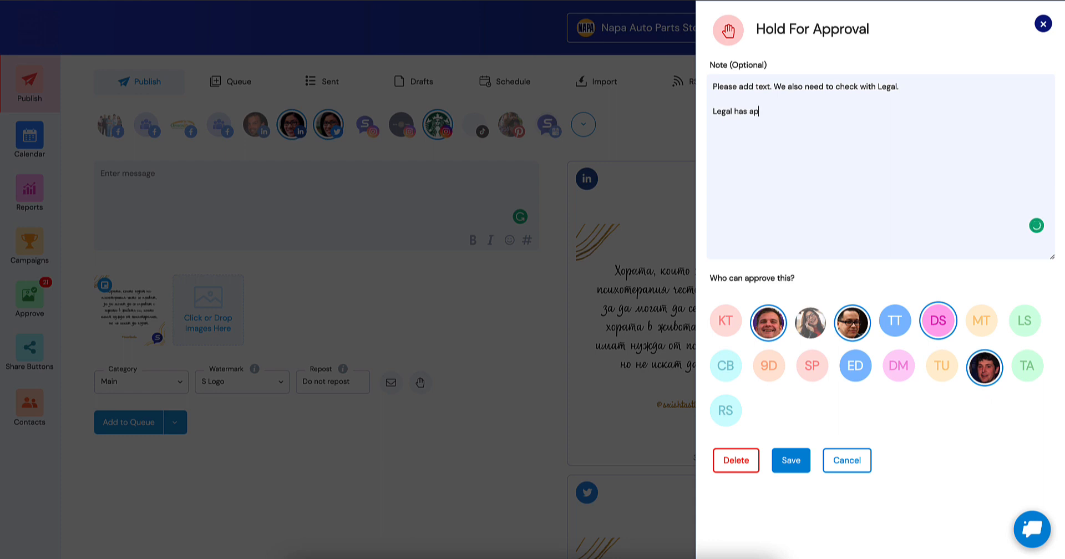
type("proved, still")
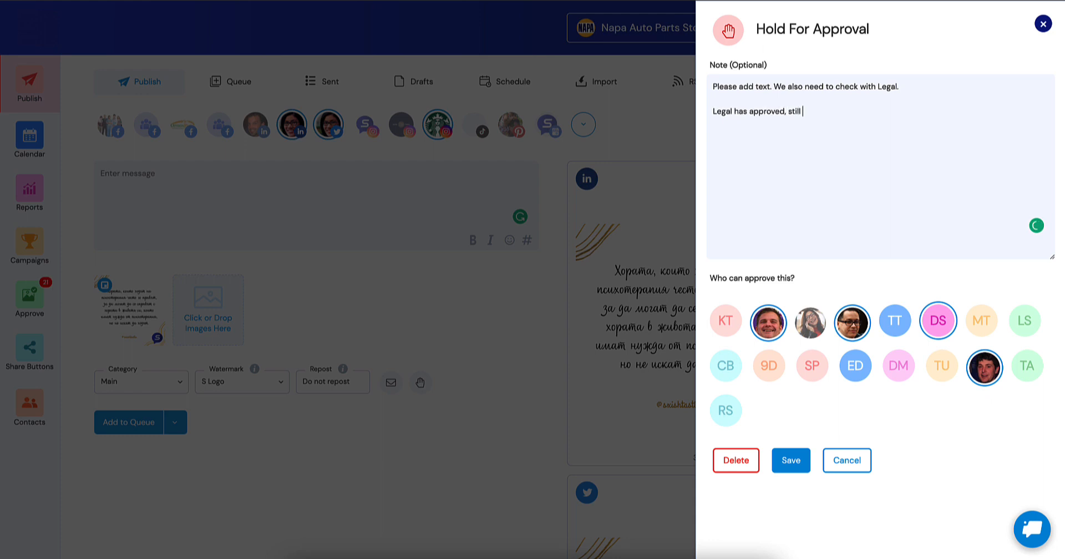
type("next text...")
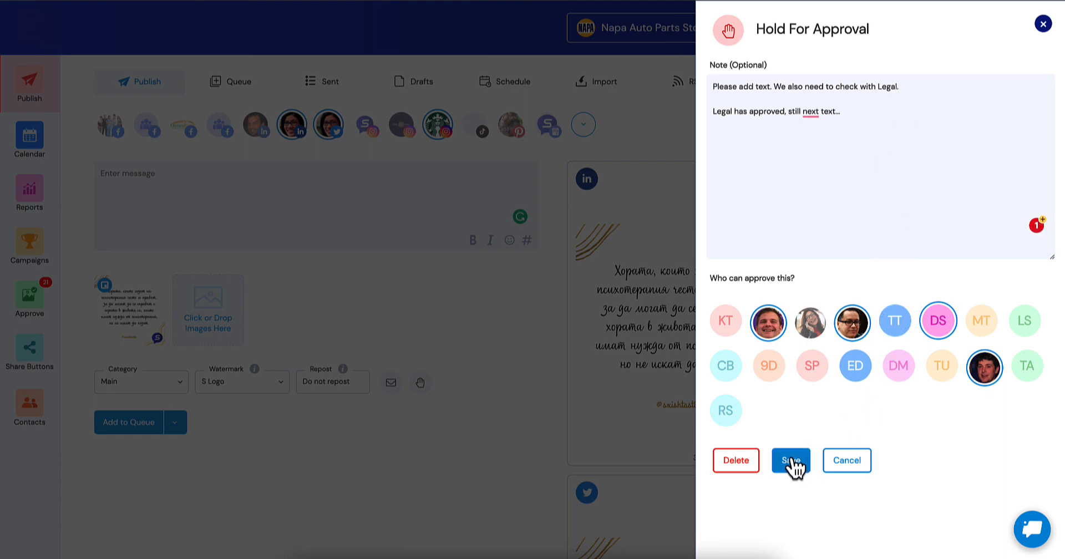
left_click(790, 460)
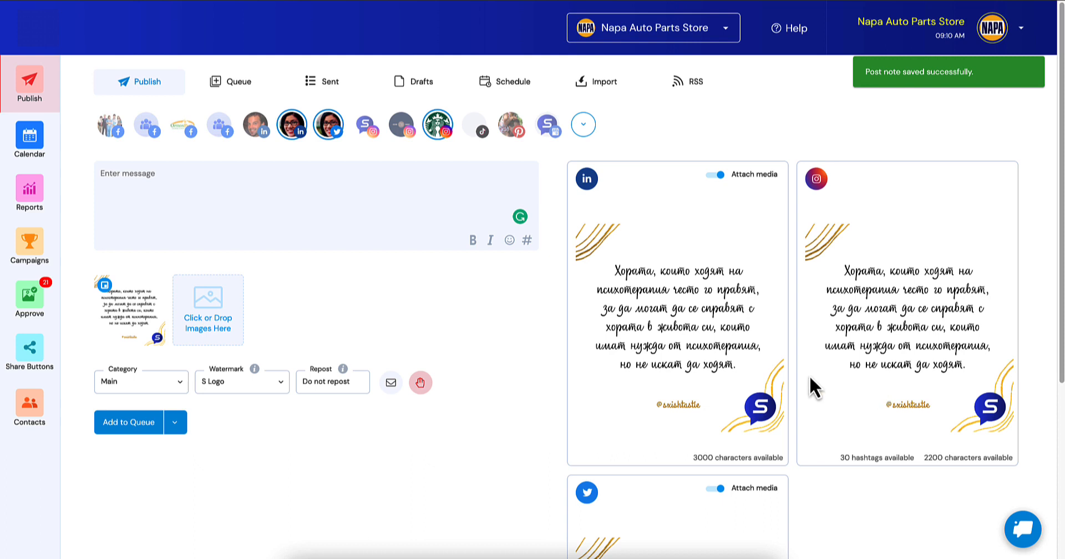
mouse_move(547, 391)
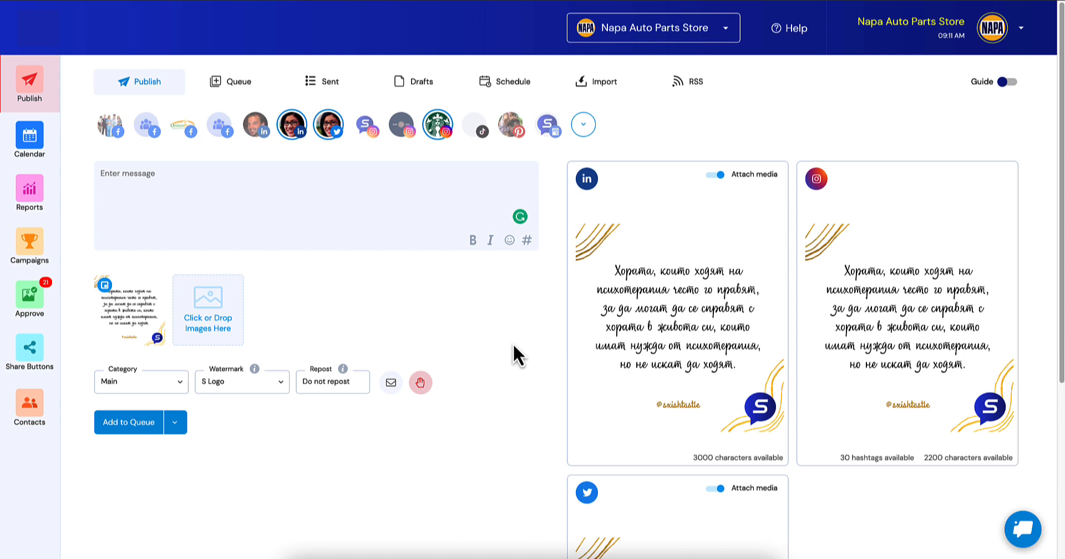
mouse_move(537, 356)
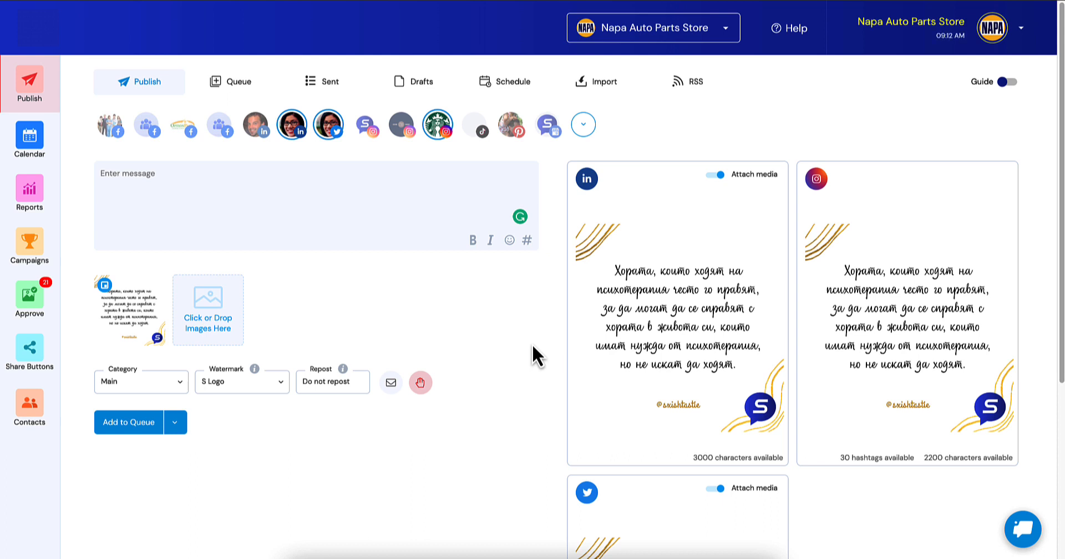
mouse_move(518, 357)
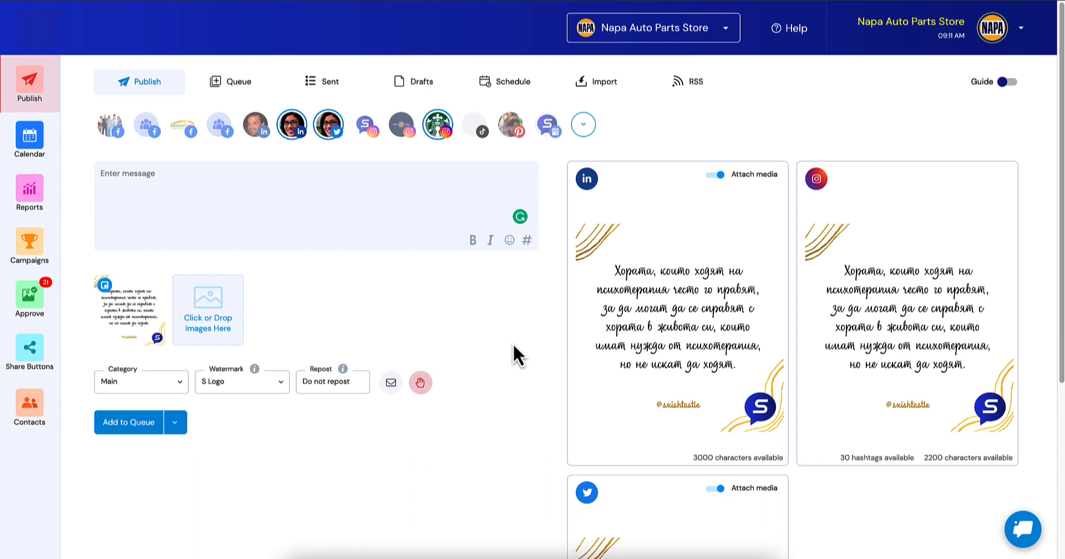
mouse_move(540, 358)
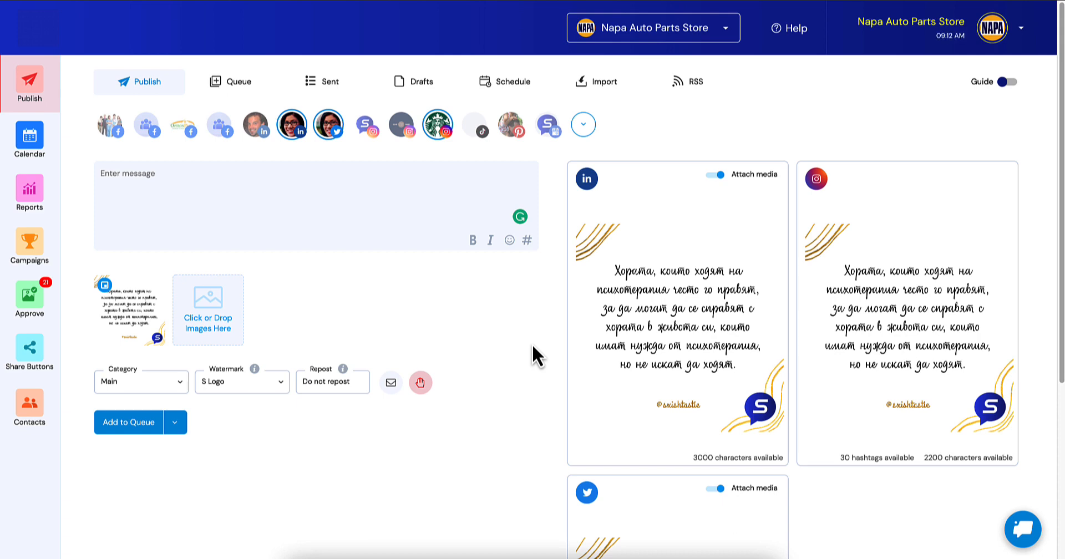
mouse_move(518, 358)
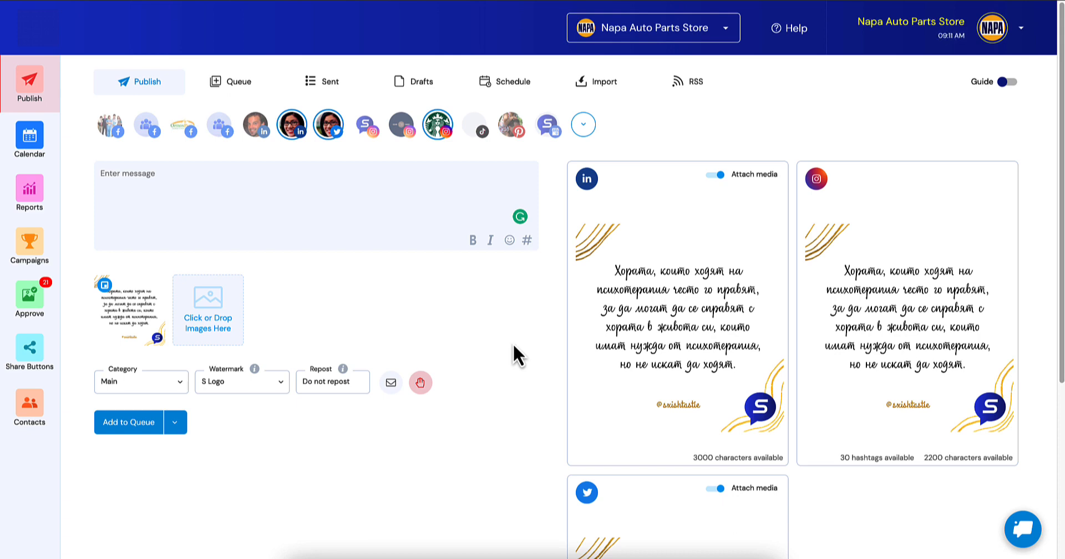